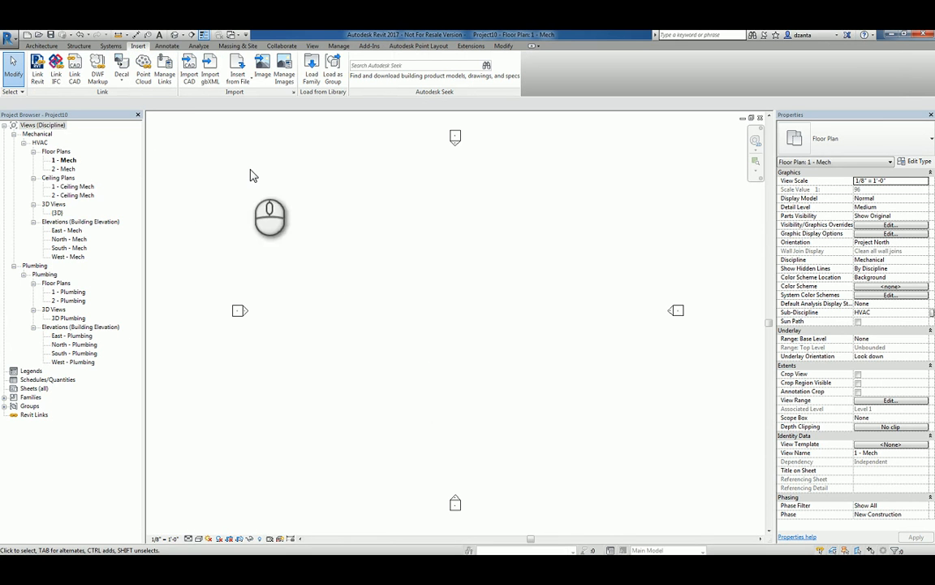
pyautogui.moveTo(283, 173)
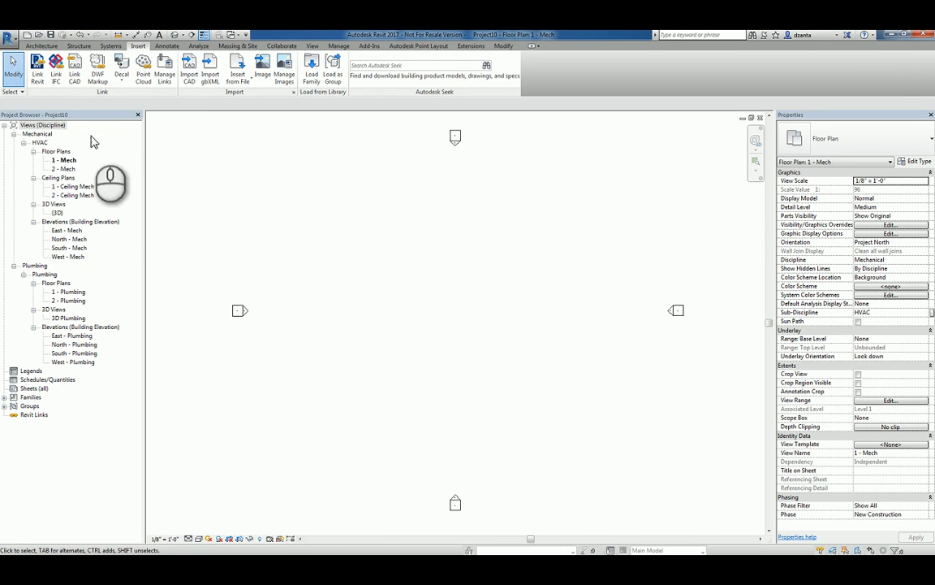
# Link Arch Model.rvt into the 1 - Mech plan using Auto - Origin to Origin positioning.
pyautogui.click(36, 69)
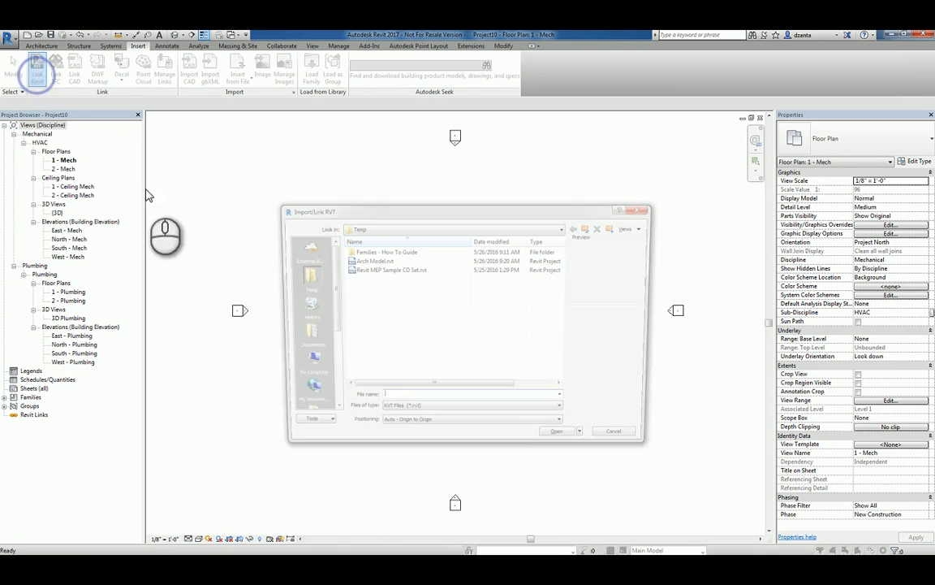
pyautogui.click(372, 260)
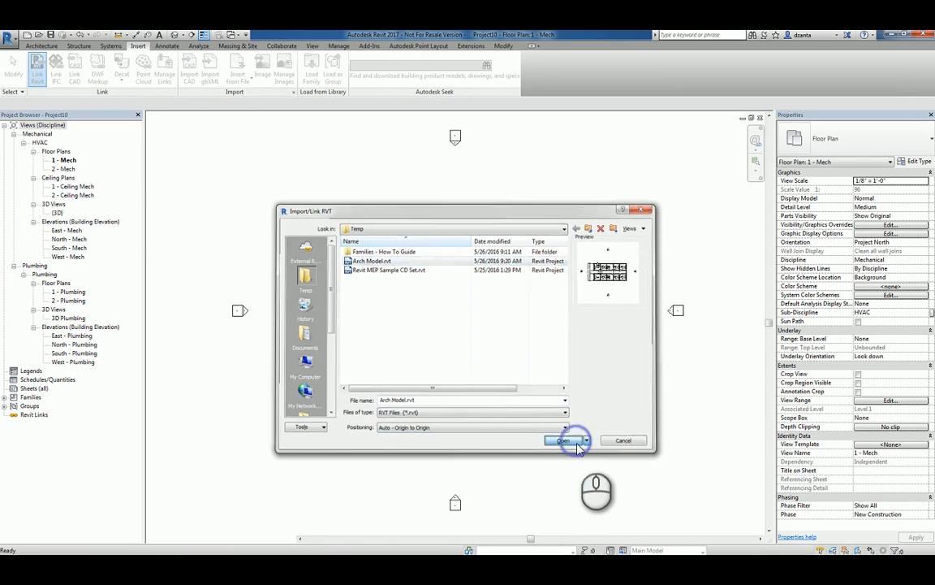
pyautogui.click(562, 440)
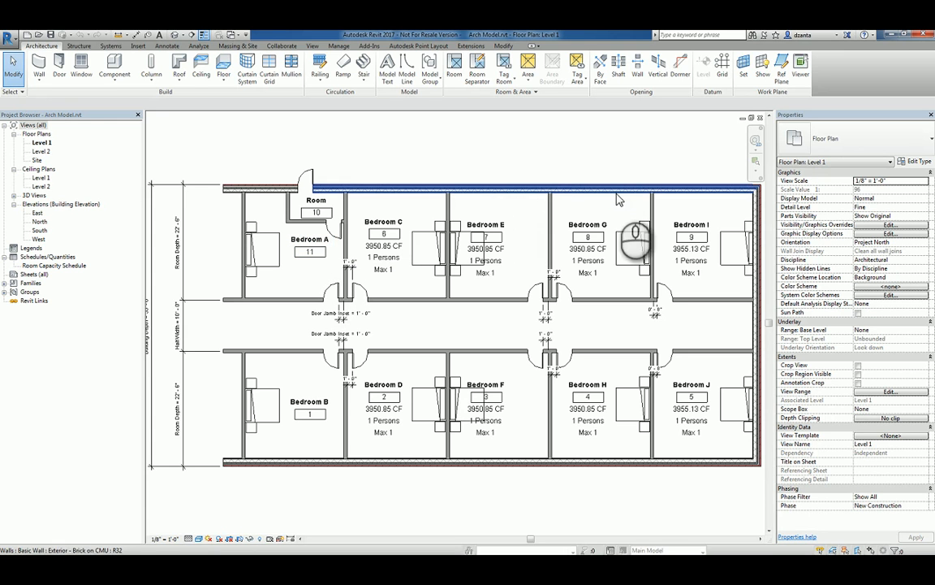
# Leave the Arch Model Level 1 bedroom plan for the Recent Files start screen.
pyautogui.click(309, 240)
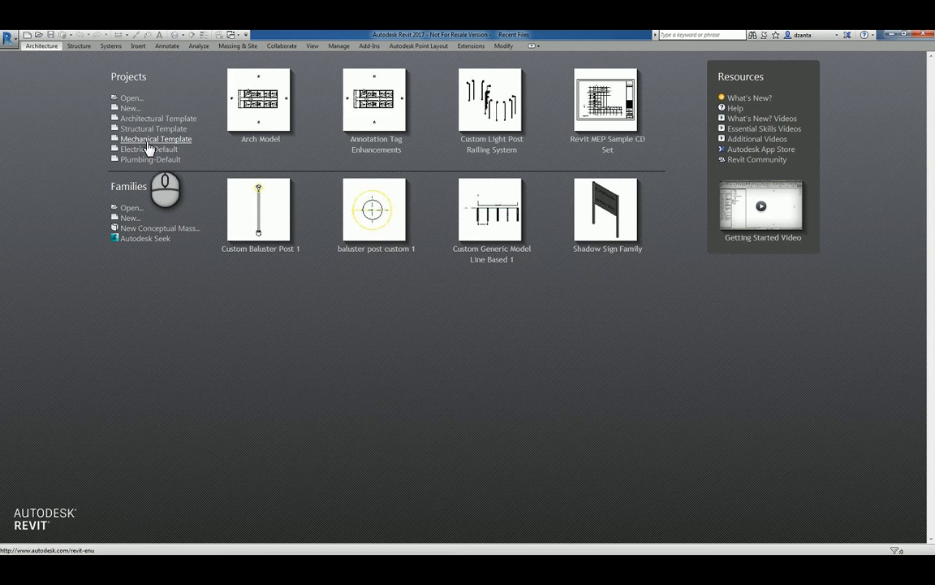
# Start a project from the Mechanical Template and link Arch Model.rvt into it.
pyautogui.click(153, 129)
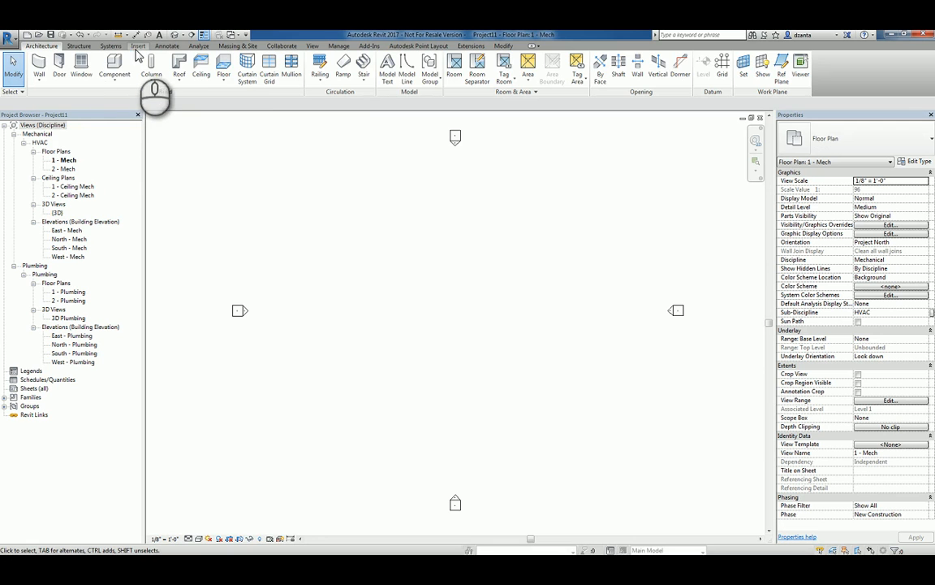
pyautogui.click(37, 67)
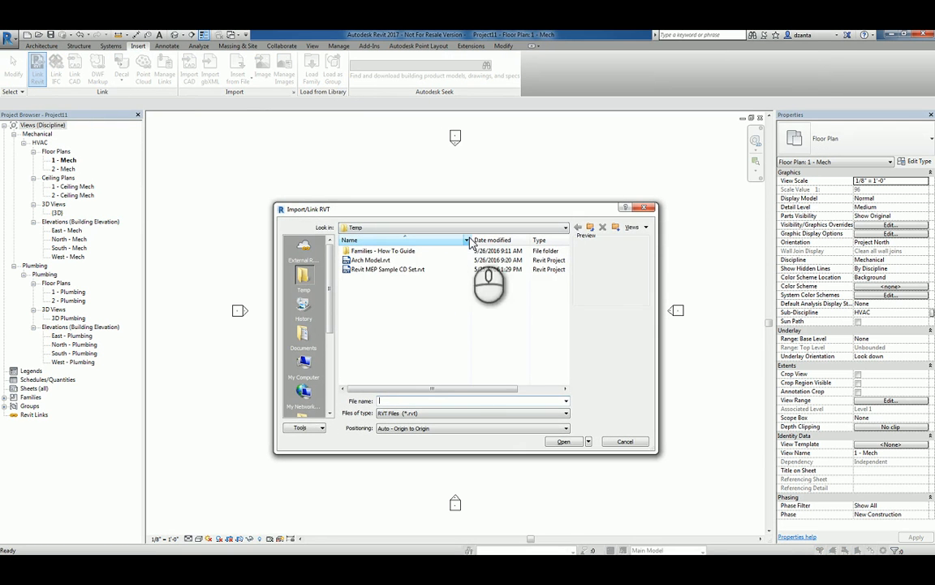
pyautogui.click(370, 260)
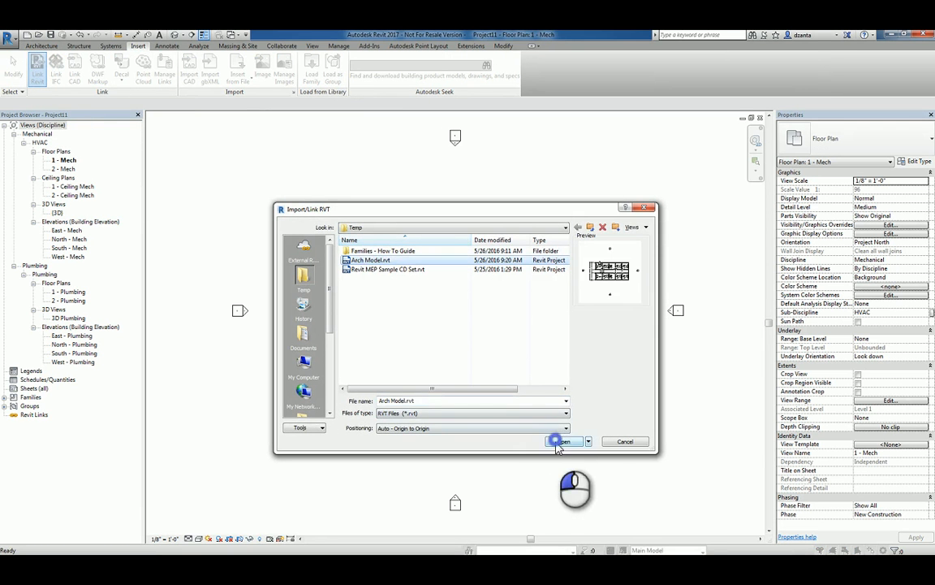
pyautogui.click(561, 441)
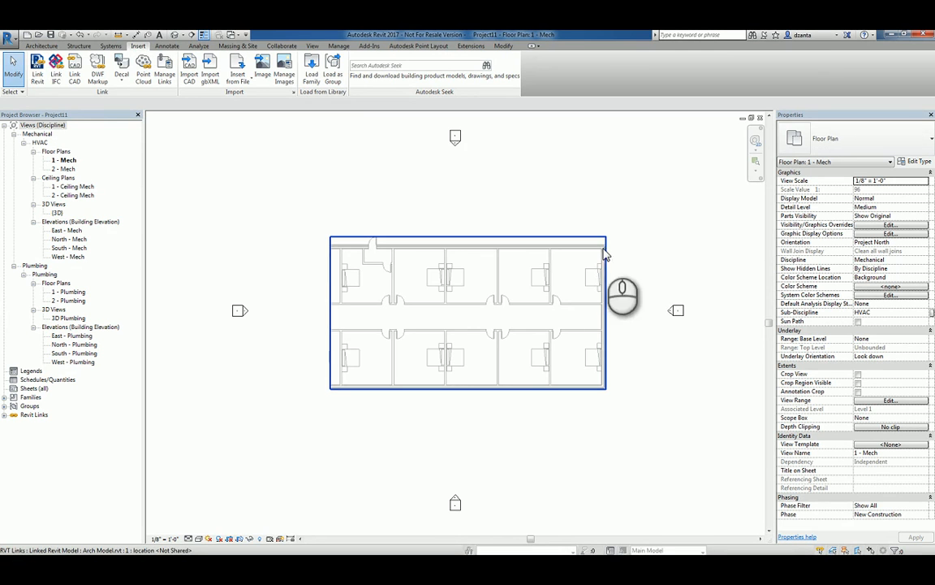
# Check Room Bounding in the linked Arch Model.rvt's Type Properties.
pyautogui.click(467, 311)
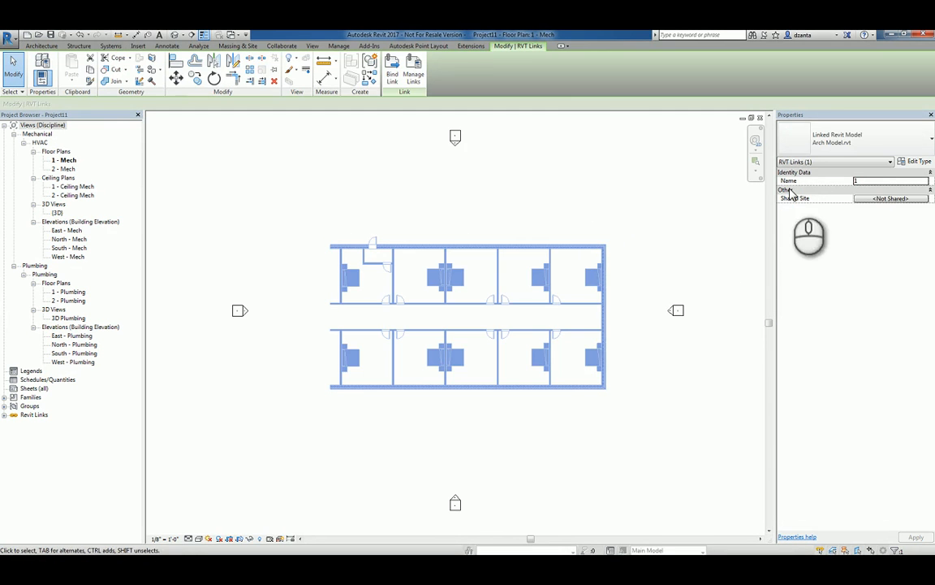
pyautogui.click(918, 161)
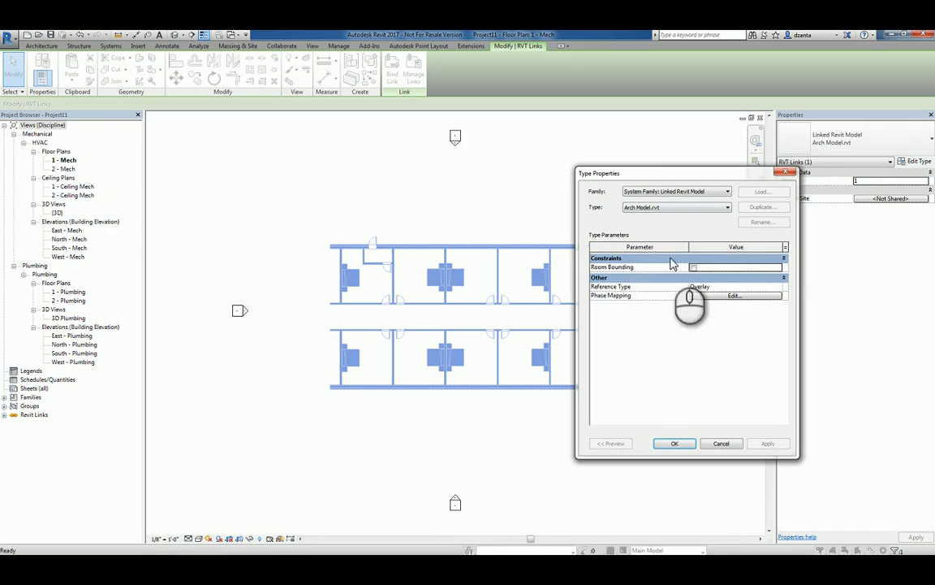
pyautogui.click(694, 266)
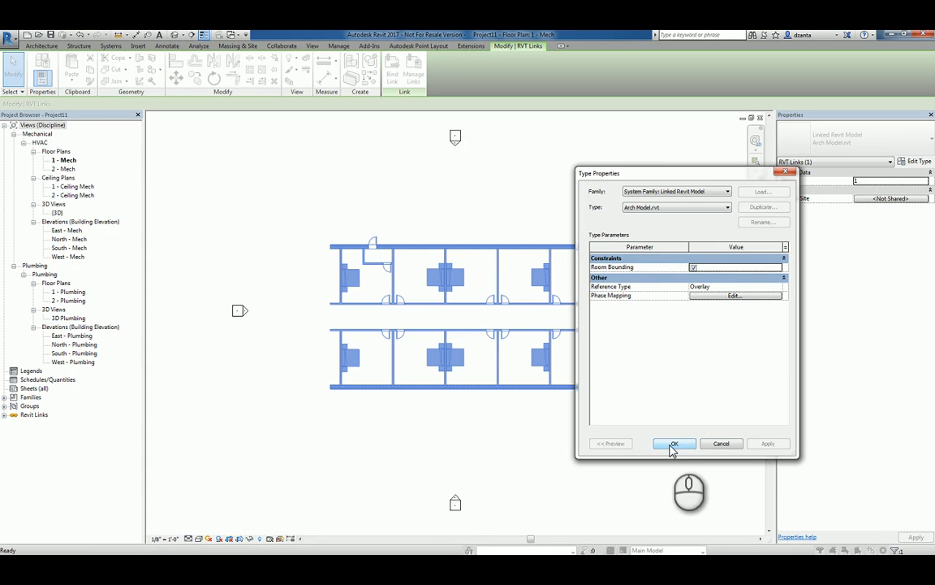
pyautogui.click(674, 442)
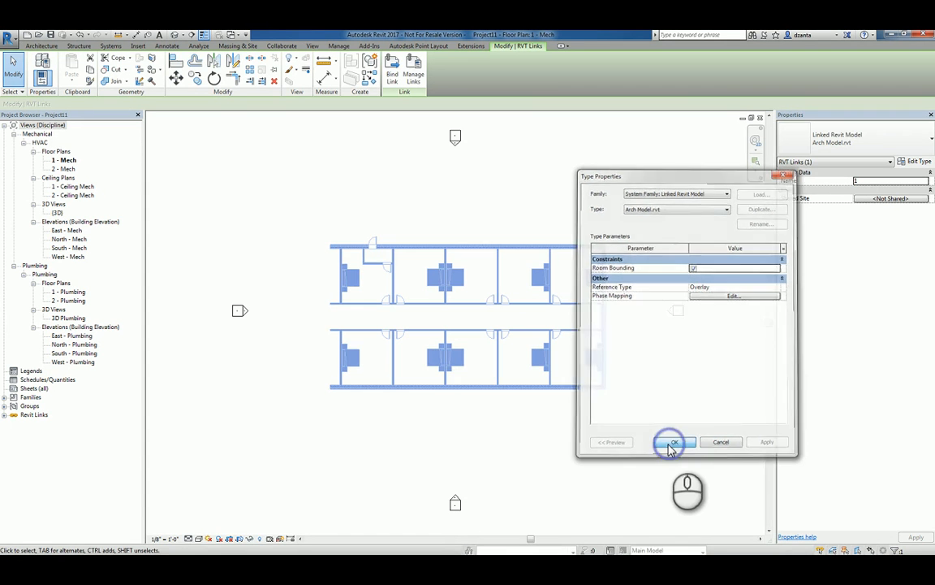
pyautogui.click(673, 441)
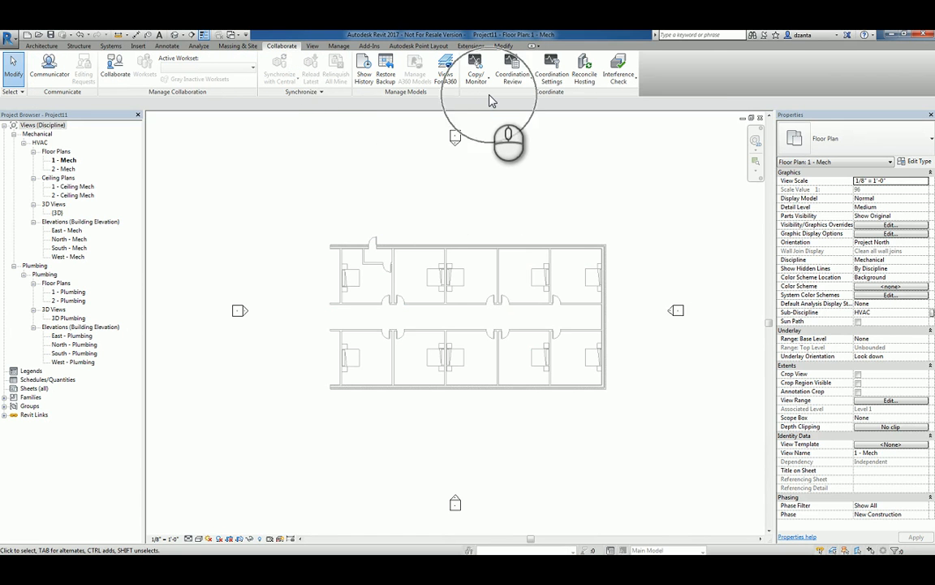
# Copy/Monitor the linked model's walls into the project using Multiple selection.
pyautogui.click(476, 69)
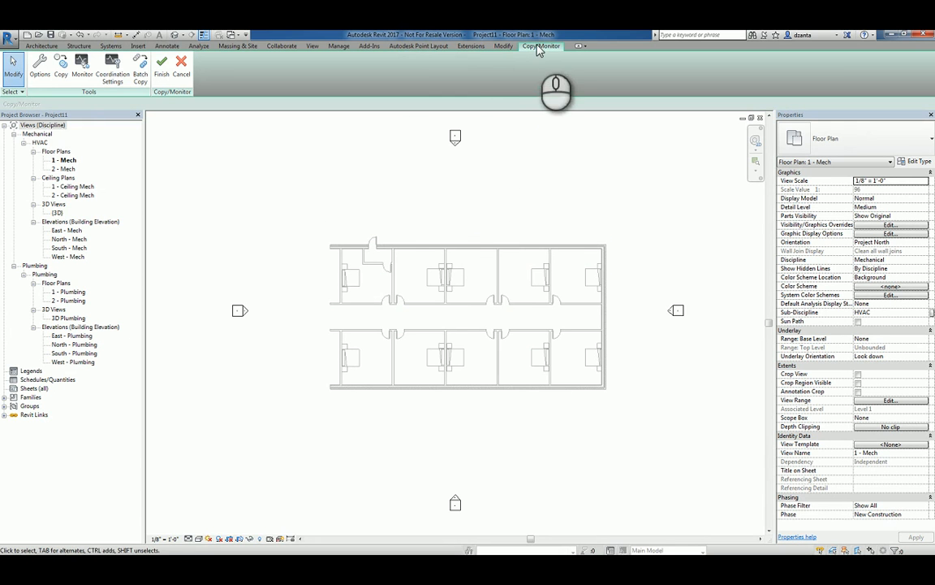
pyautogui.click(60, 65)
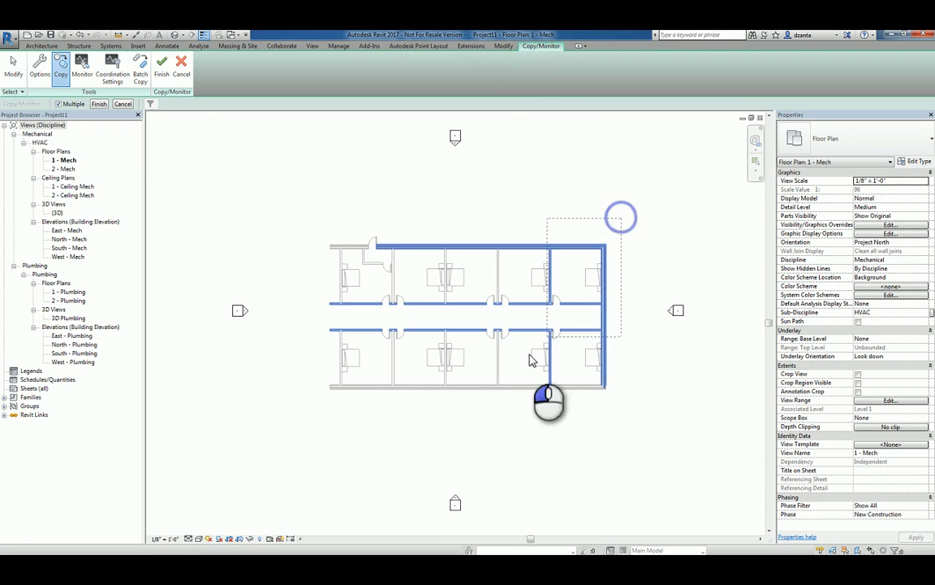
pyautogui.click(98, 104)
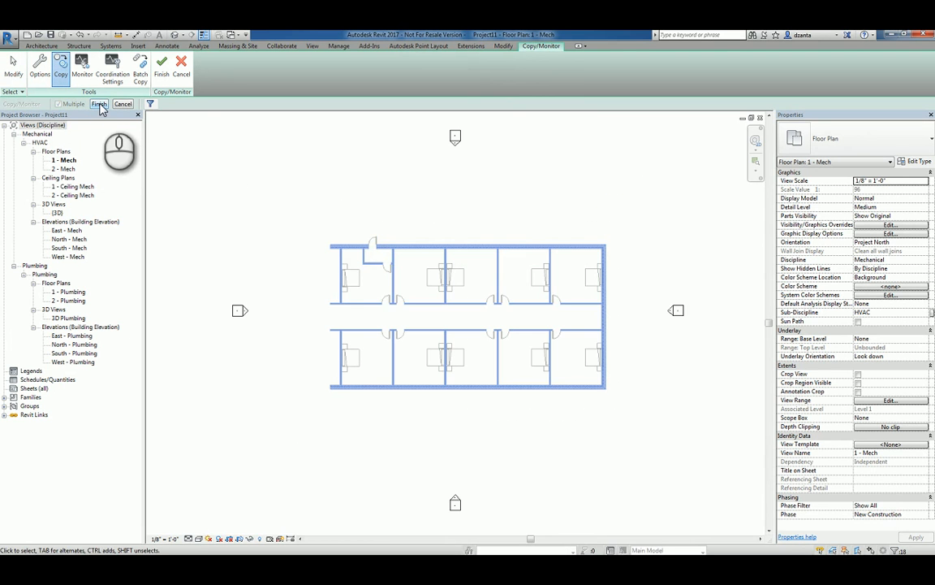
pyautogui.click(99, 104)
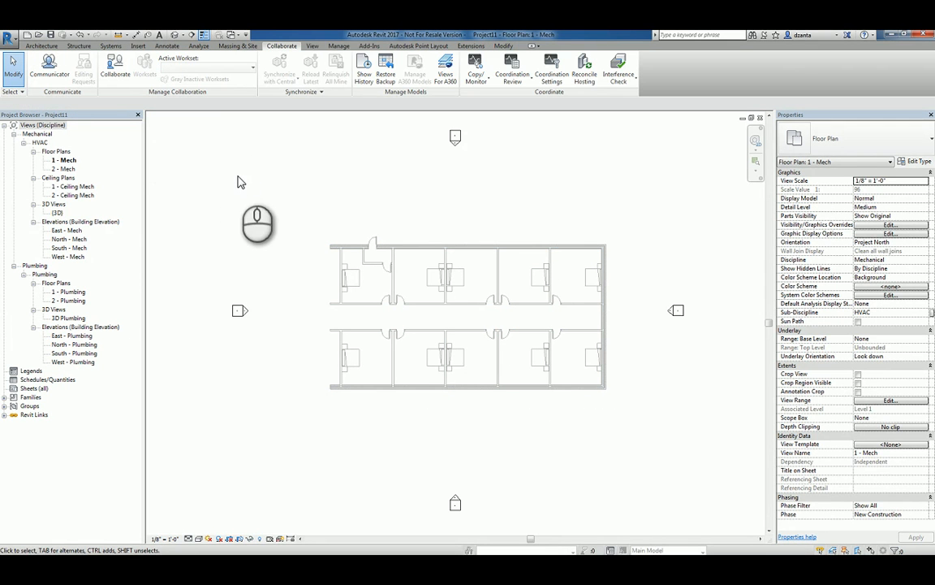
# Review and close the selection options for which element kinds can be picked.
pyautogui.click(11, 91)
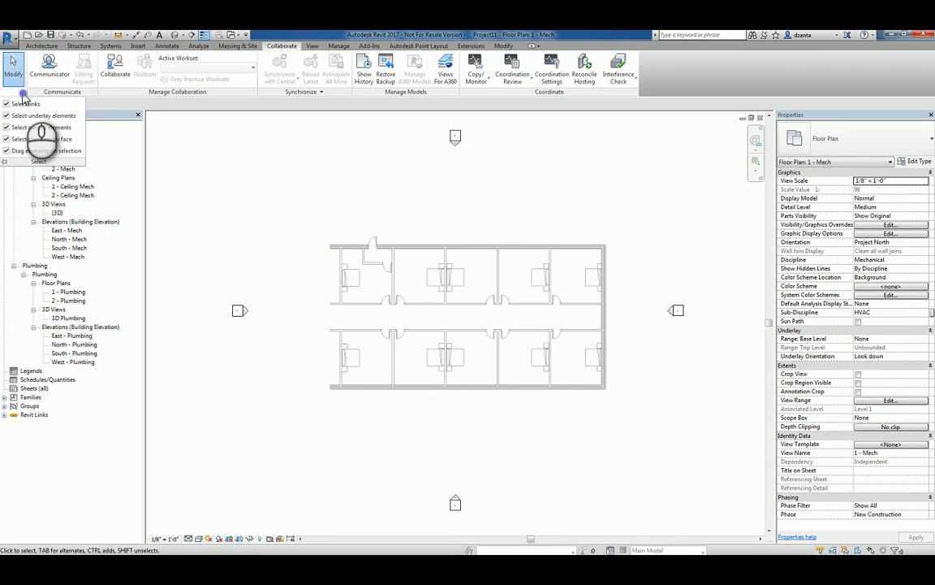
pyautogui.moveTo(24, 103)
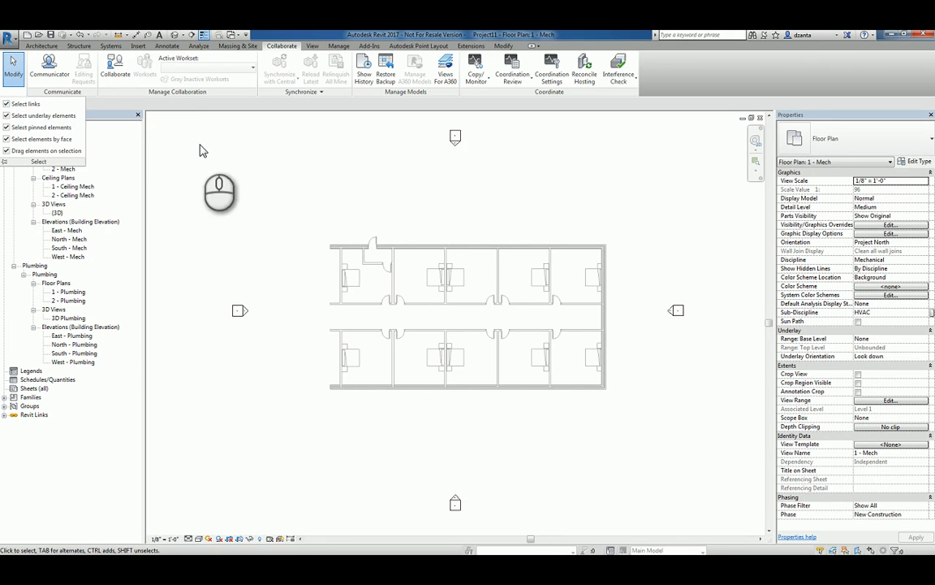
pyautogui.click(491, 247)
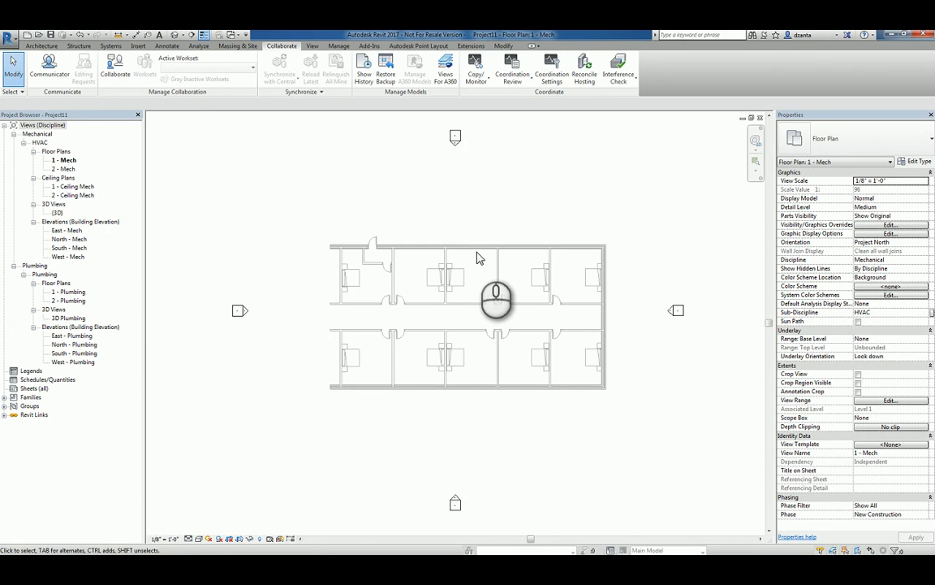
pyautogui.click(467, 317)
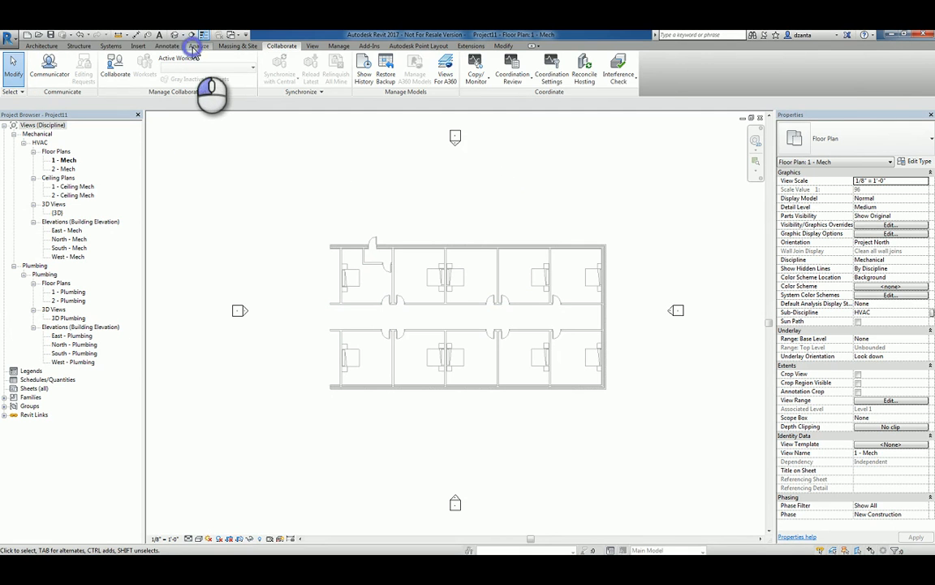
# Place Spaces Automatically from the Analyze tab, creating 11 numbered spaces.
pyautogui.click(199, 46)
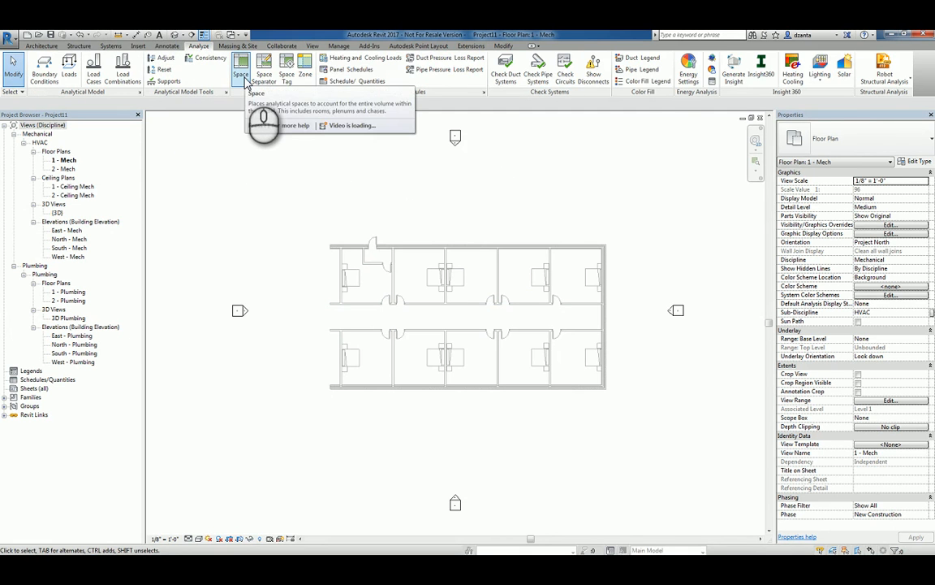
pyautogui.click(240, 69)
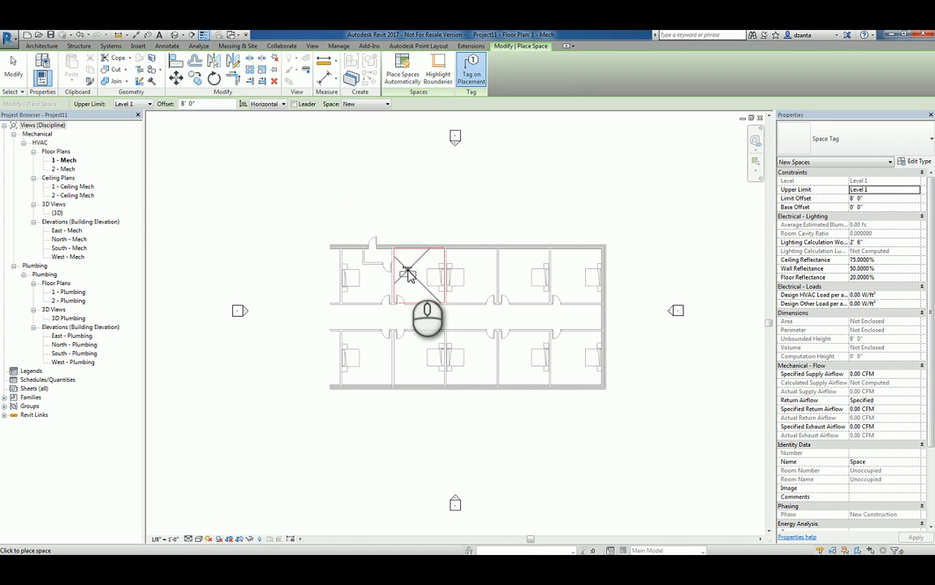
pyautogui.moveTo(402, 69)
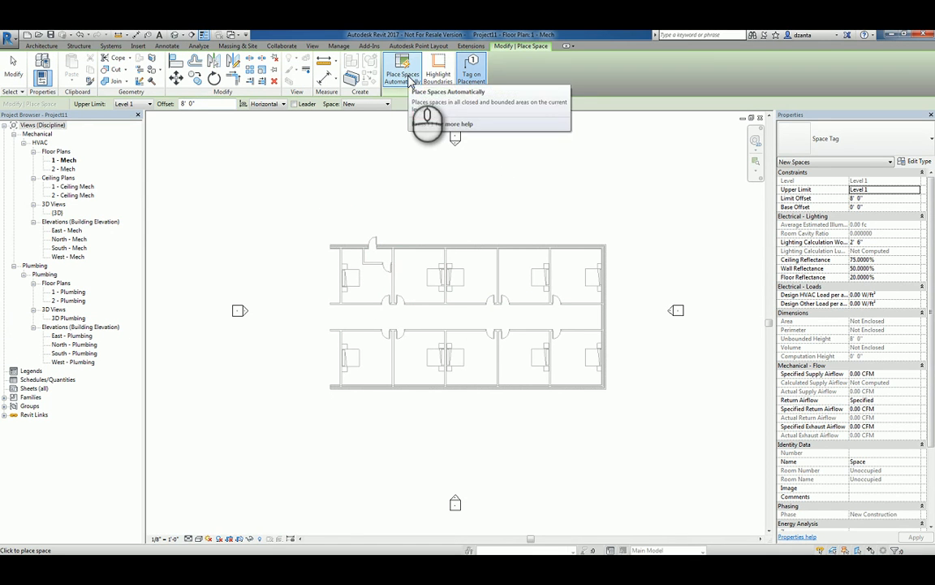
pyautogui.click(402, 72)
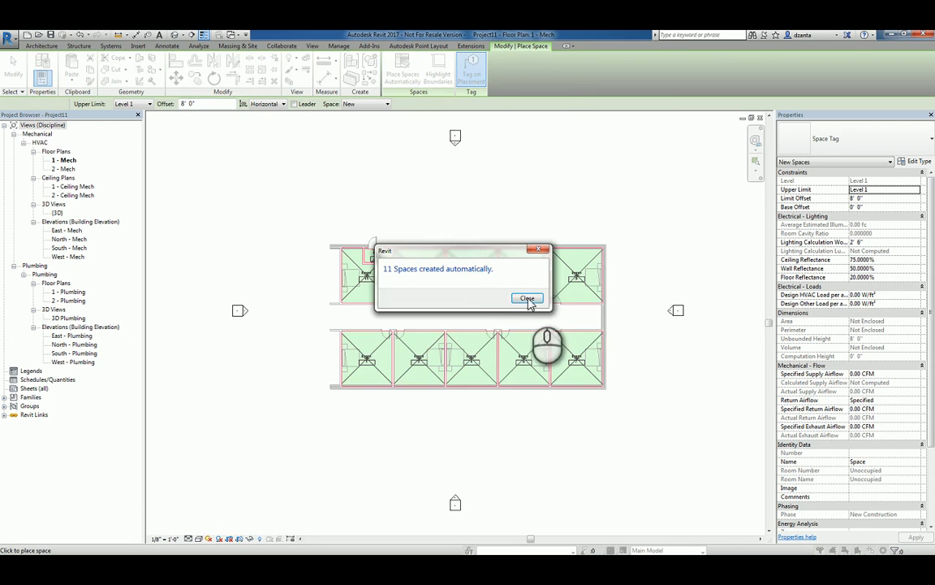
pyautogui.click(527, 298)
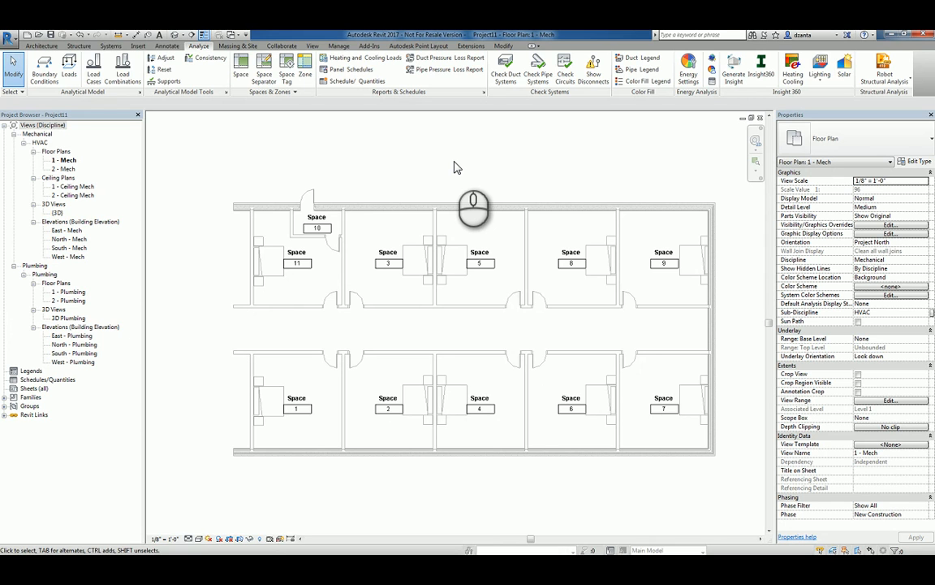
pyautogui.moveTo(457, 172)
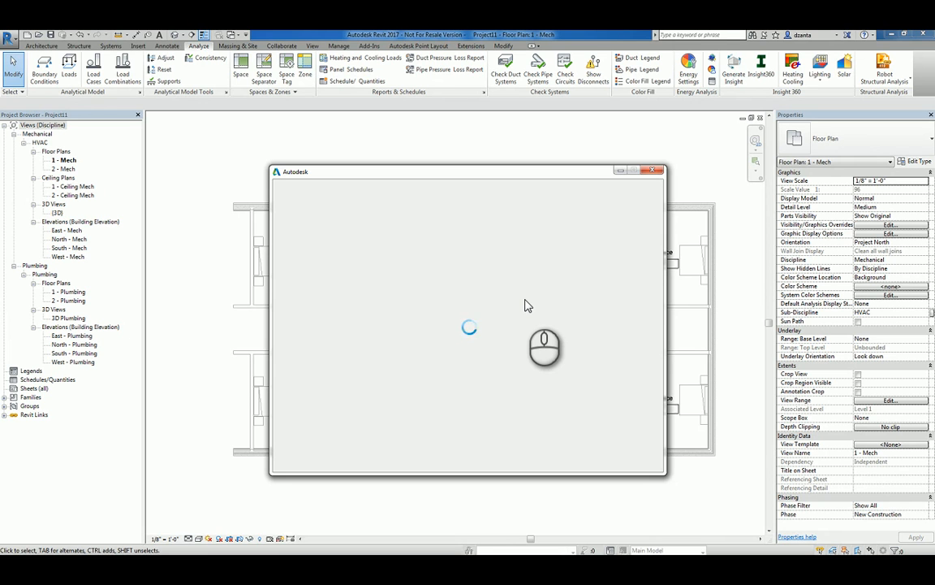
pyautogui.moveTo(564, 269)
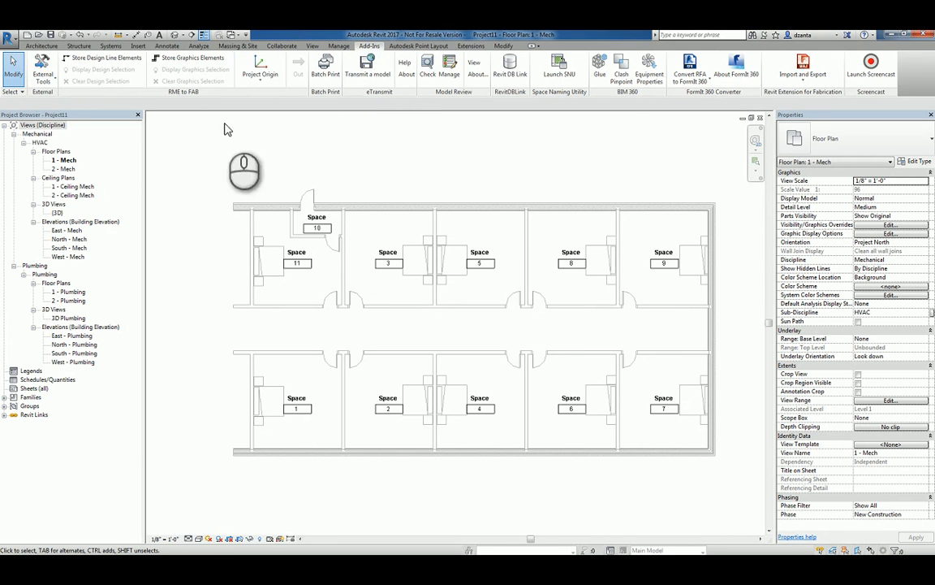
pyautogui.moveTo(553, 99)
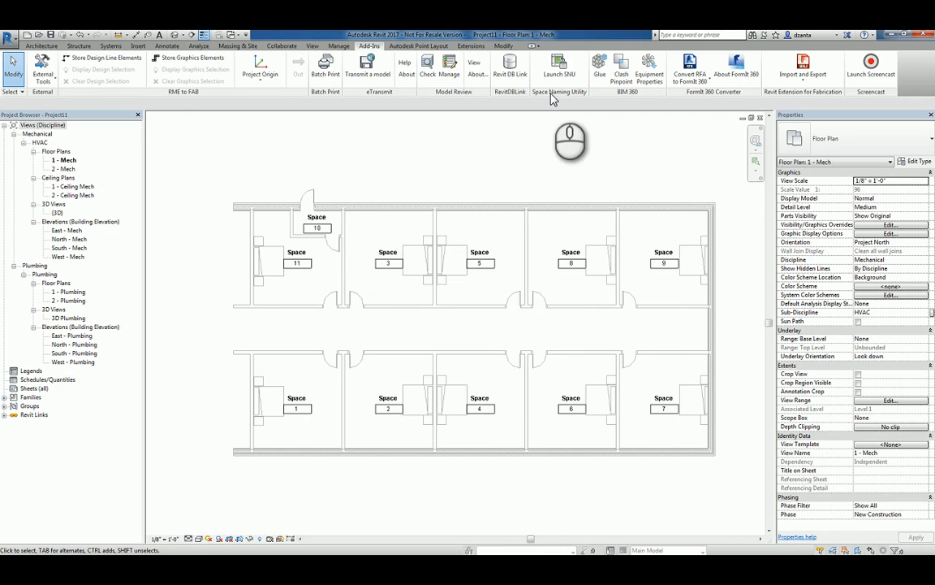
pyautogui.moveTo(571, 100)
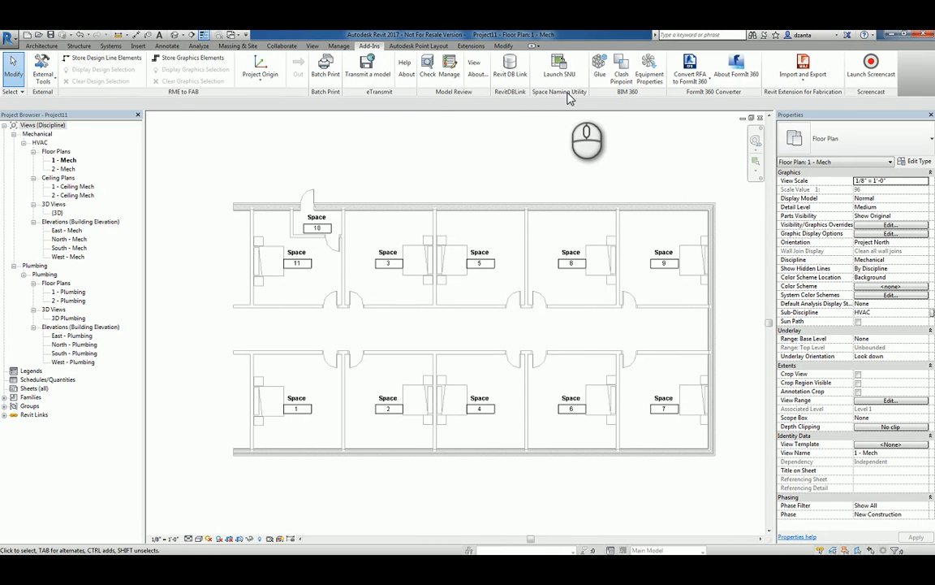
pyautogui.moveTo(559, 67)
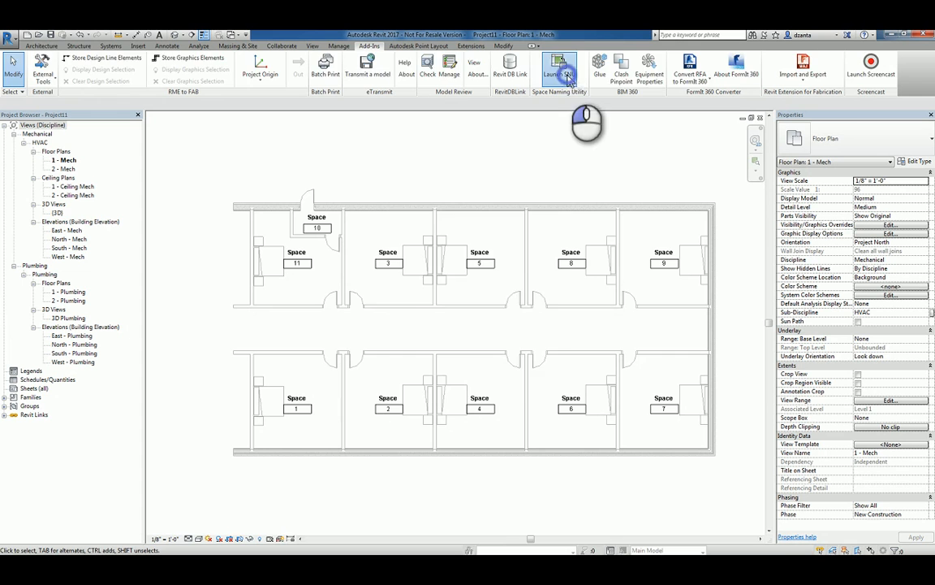
# Run the Space Naming Utility with Names and Numbers on All Levels.
pyautogui.click(560, 67)
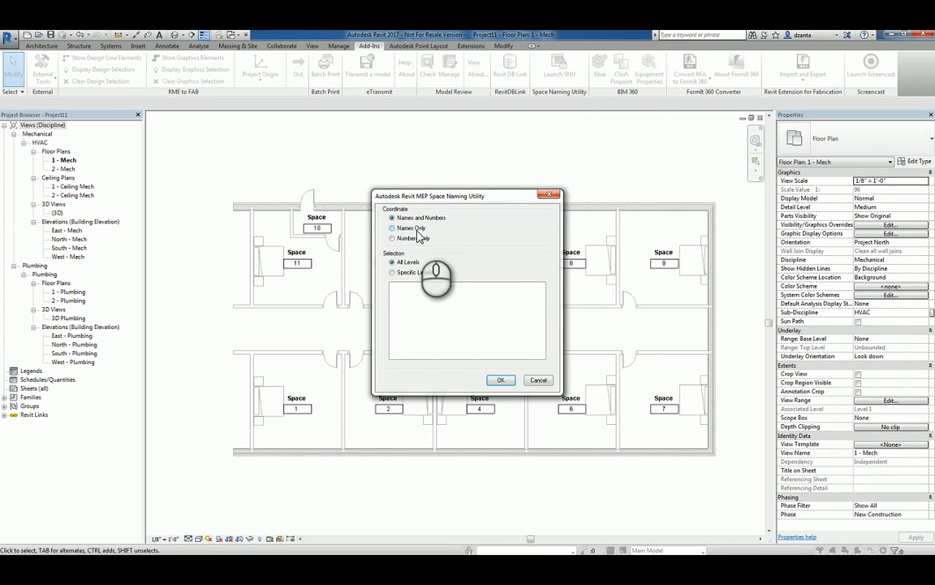
pyautogui.click(393, 238)
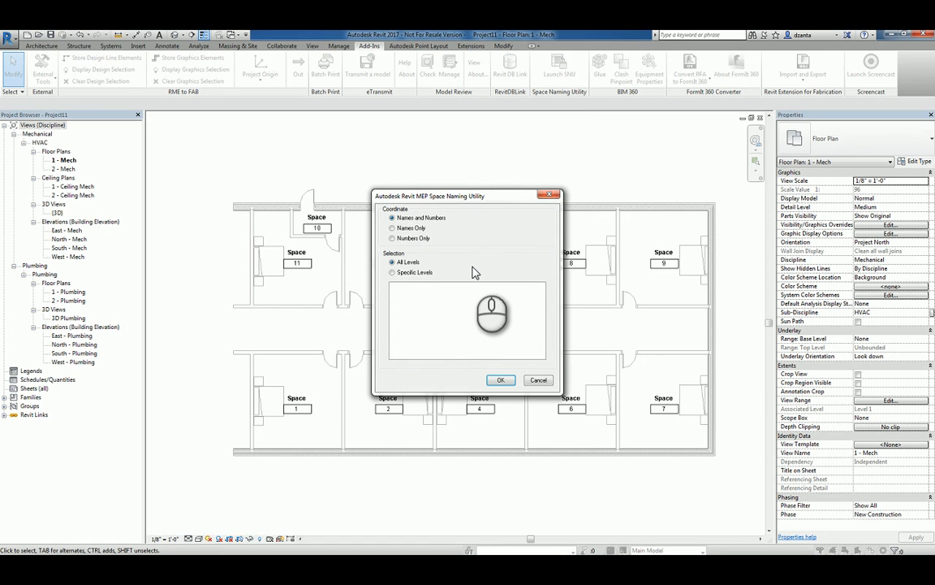
pyautogui.moveTo(415, 268)
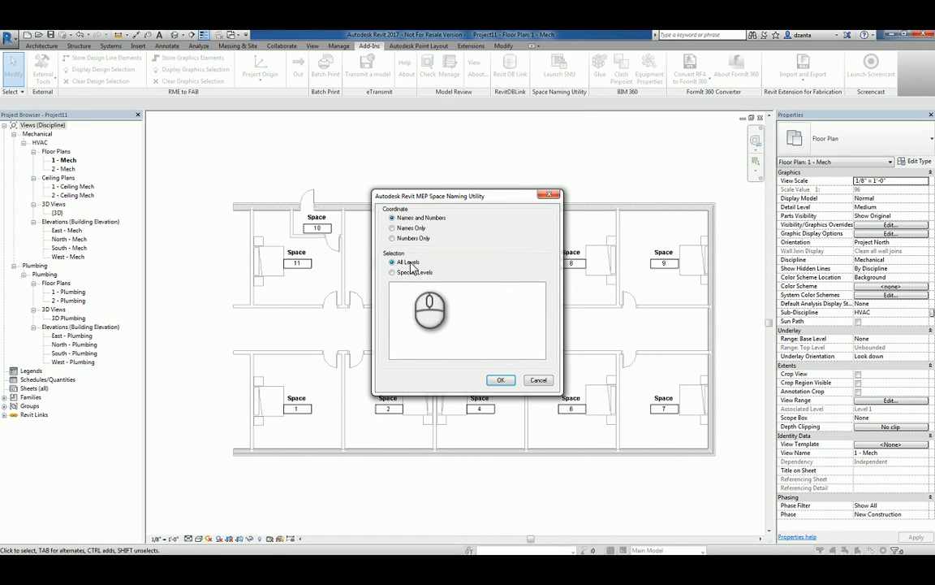
pyautogui.click(393, 272)
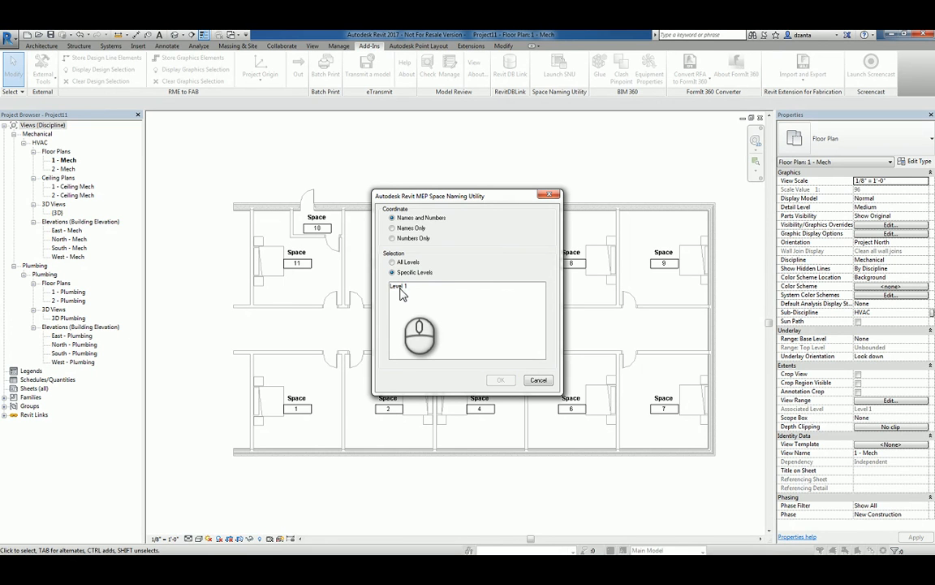
pyautogui.click(393, 261)
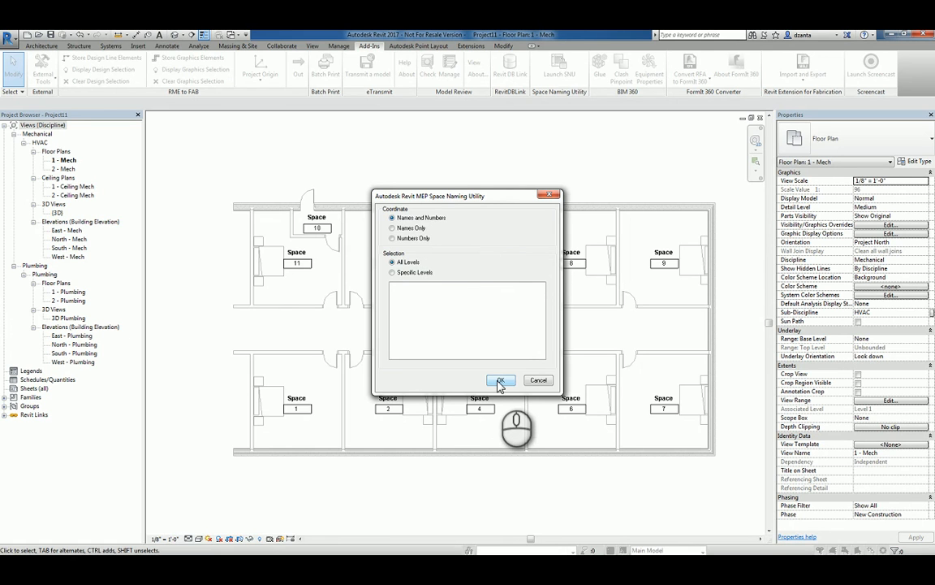
pyautogui.click(501, 381)
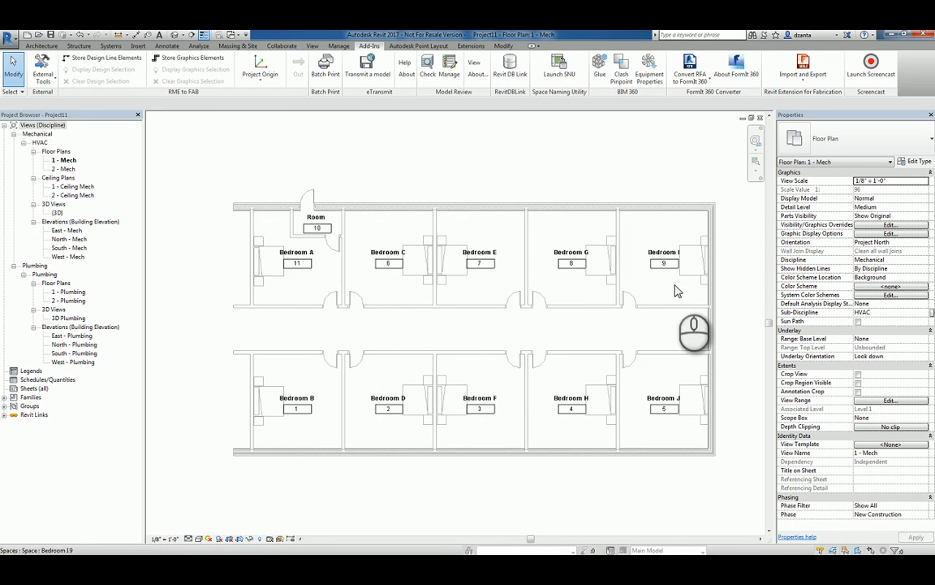
pyautogui.click(480, 257)
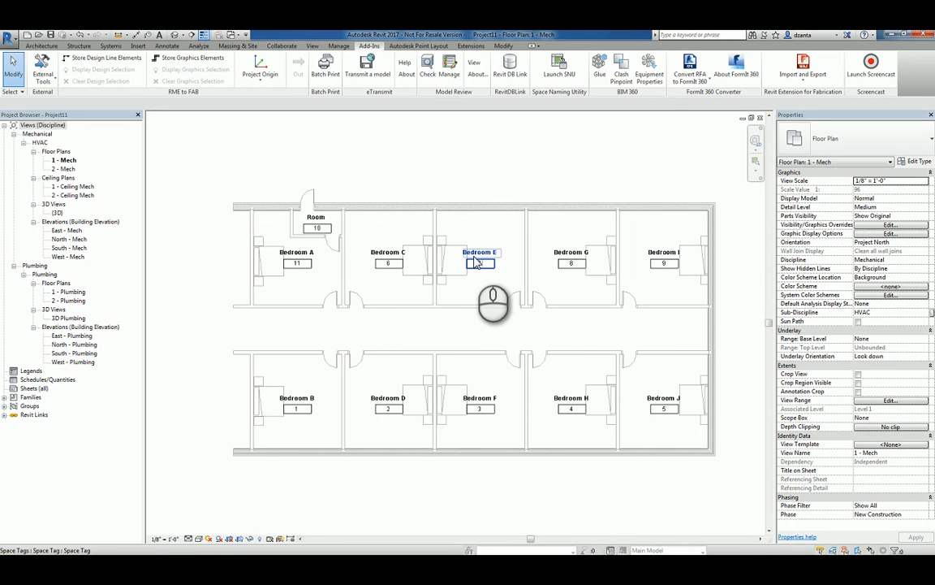
pyautogui.moveTo(480, 261)
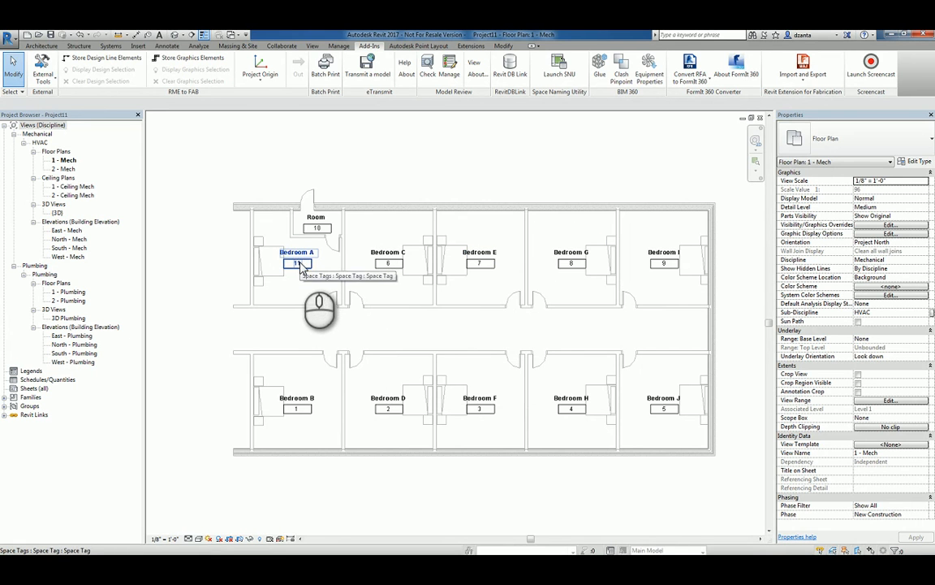
pyautogui.click(570, 256)
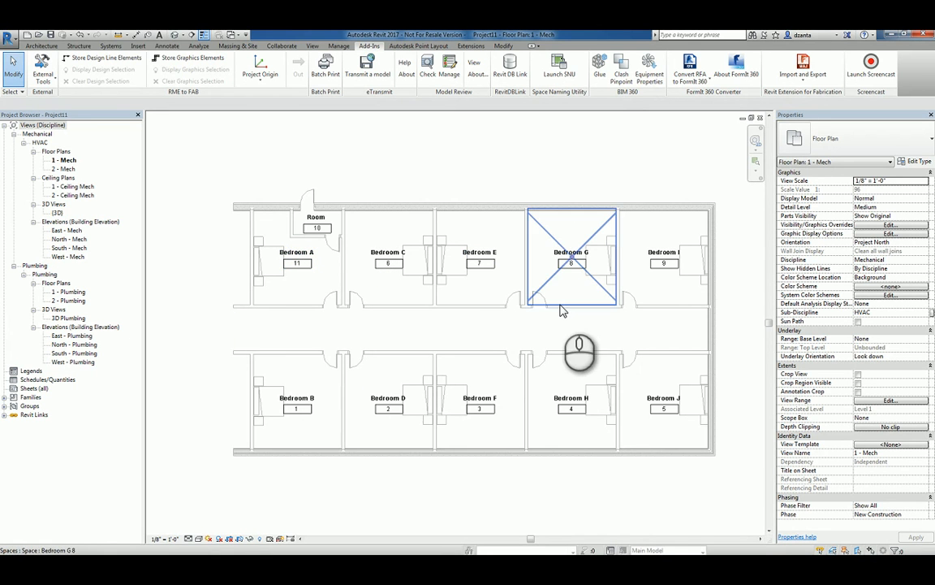
pyautogui.click(297, 258)
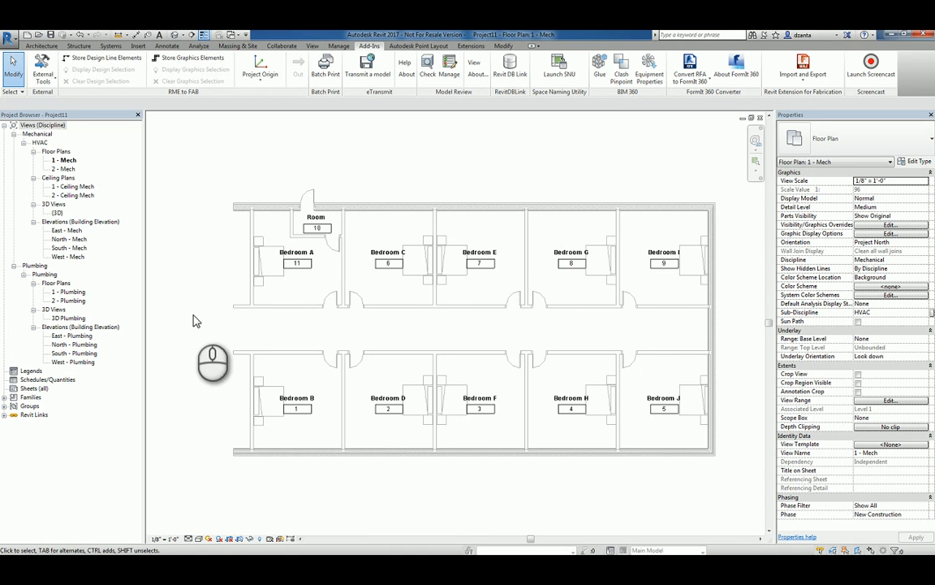
pyautogui.moveTo(195, 353)
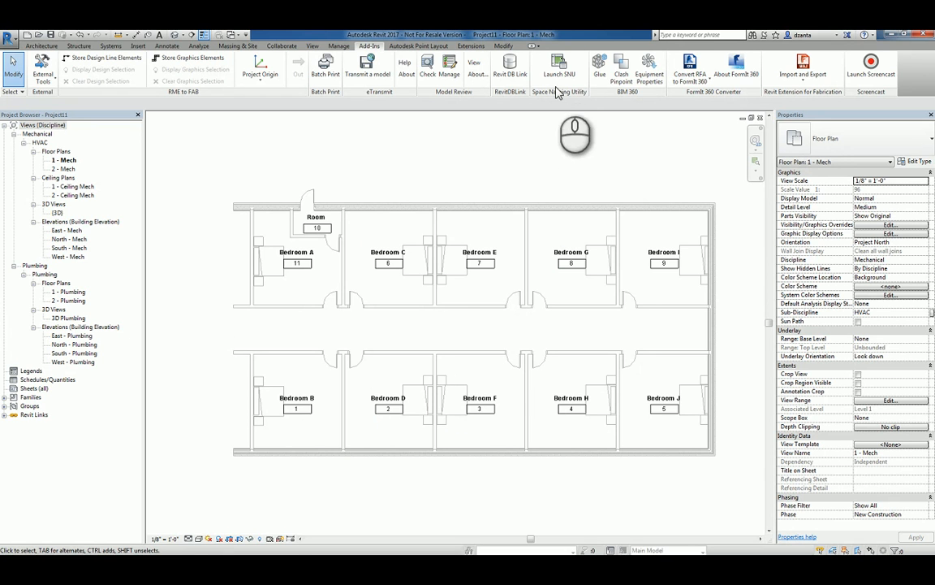
pyautogui.moveTo(566, 98)
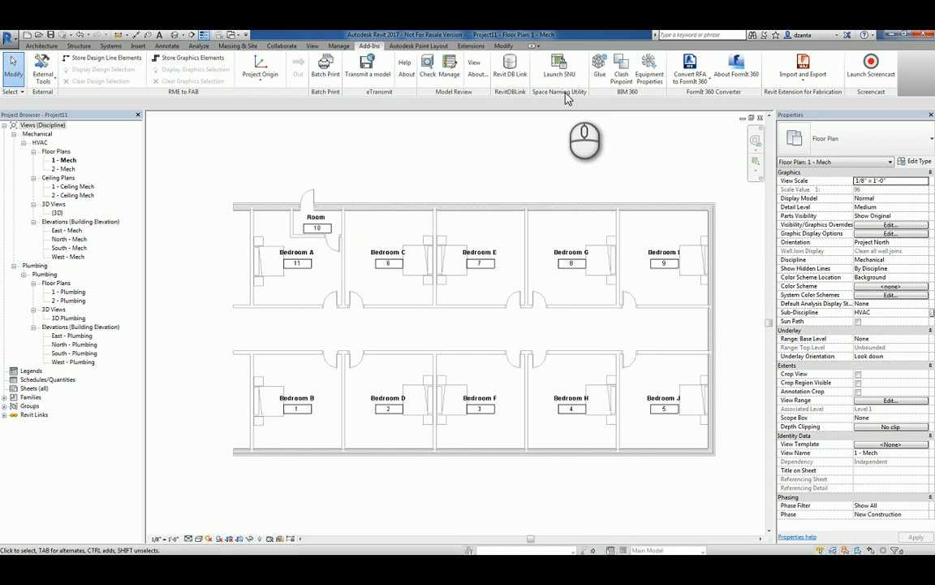